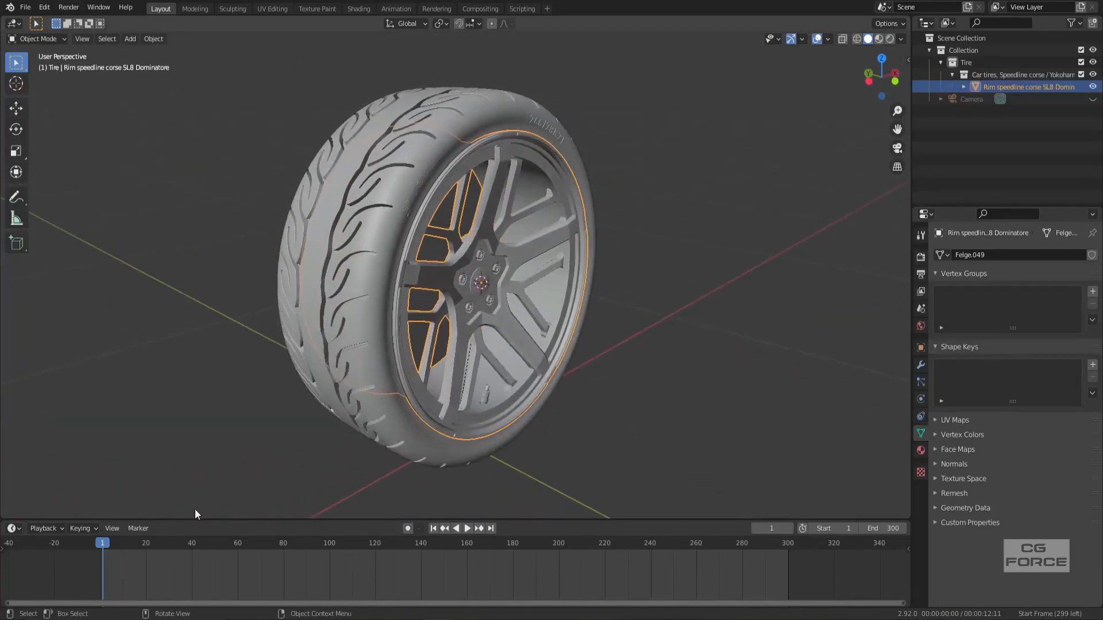
Show the finished Cycles Render Result of the textured tire and rim.
click(467, 528)
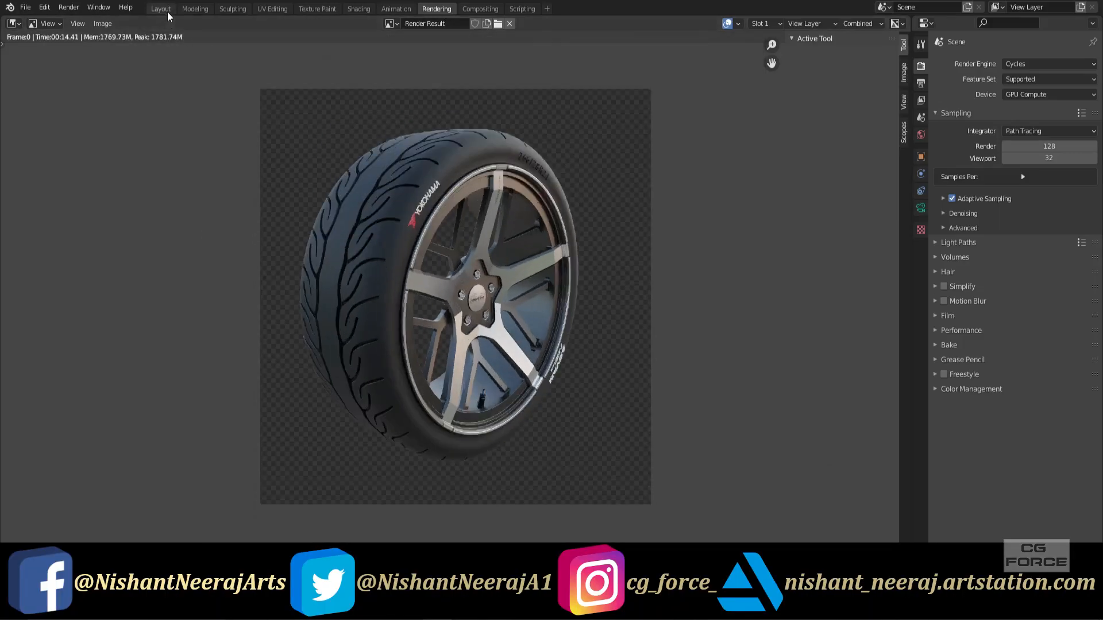
click(160, 9)
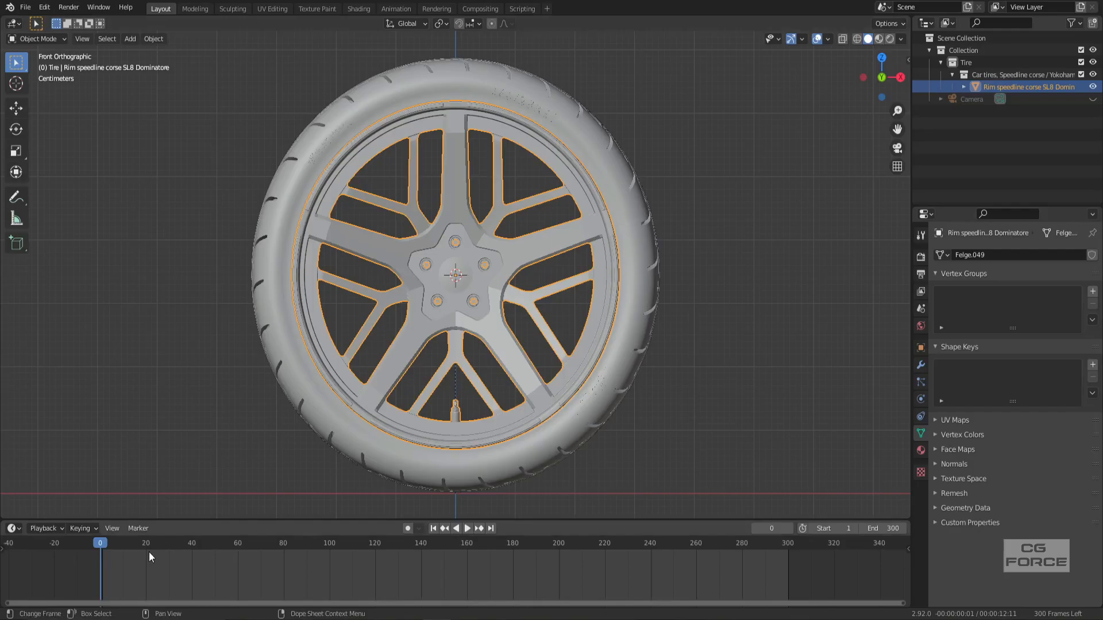
mouse_move(489, 506)
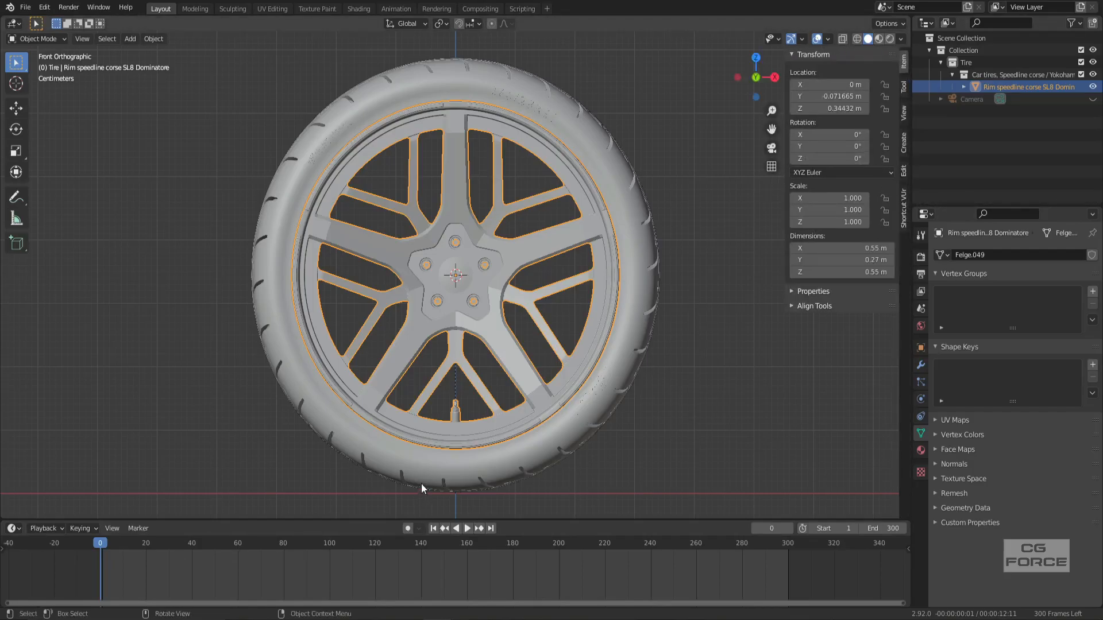
mouse_move(141, 510)
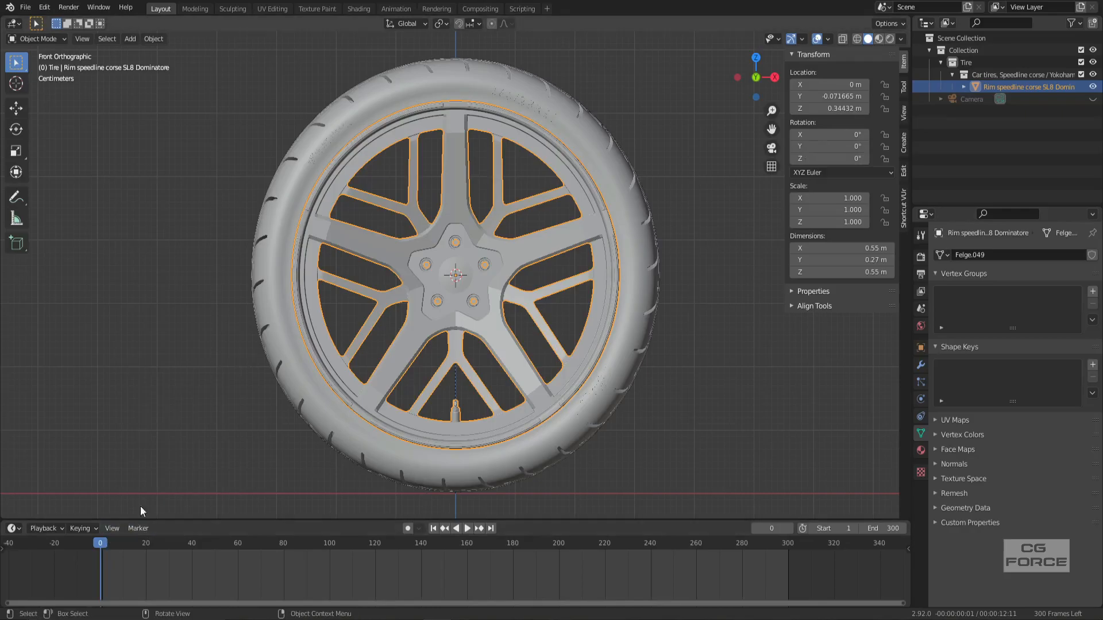
Step to frame 1 and insert a Rotation keyframe on the rim.
key(Right)
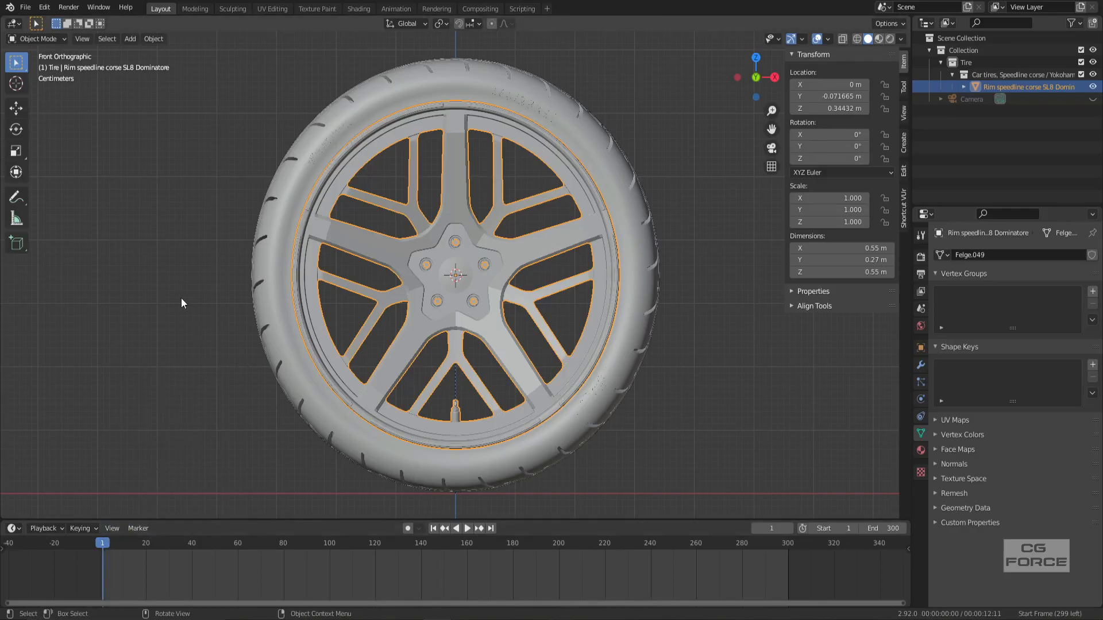
key(i)
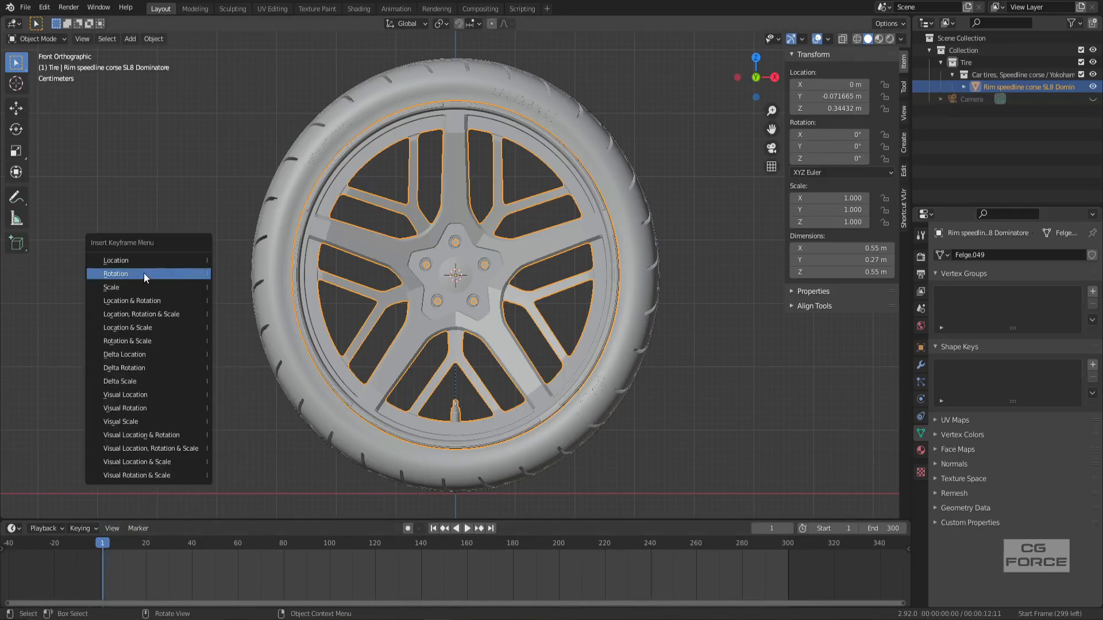
click(116, 274)
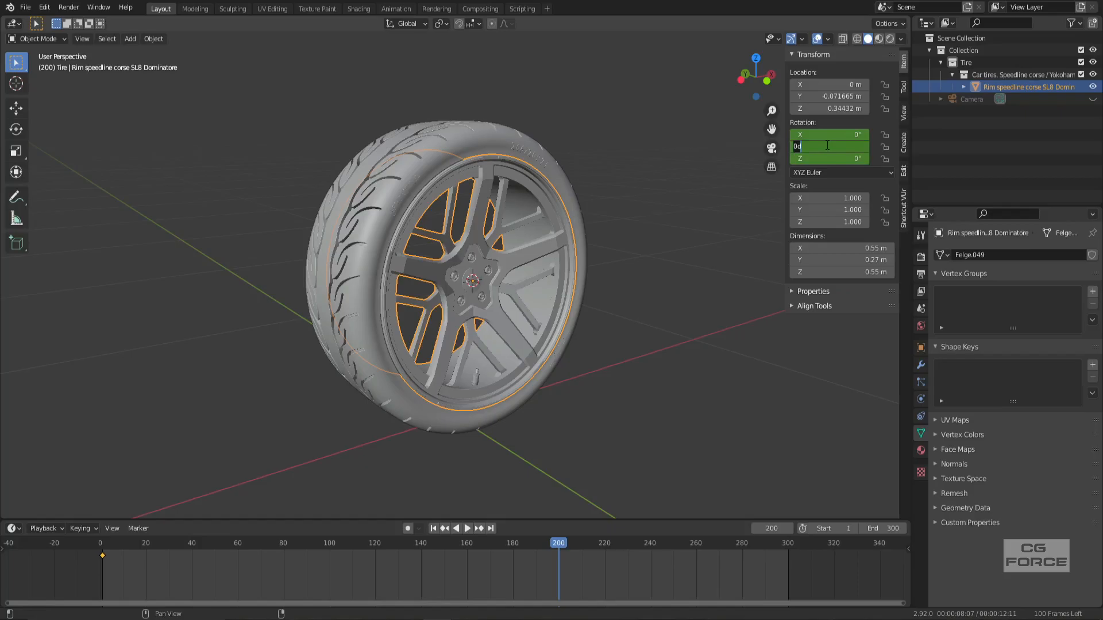
At frame 200, set Y rotation to 3000 and keyframe it.
text(3000°)
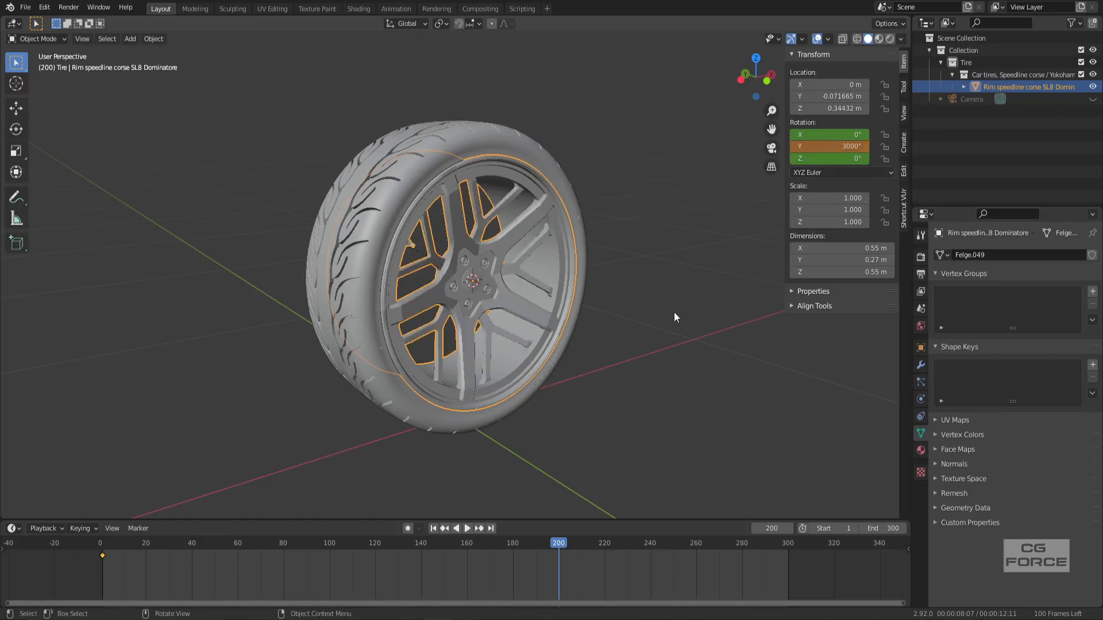
key(i)
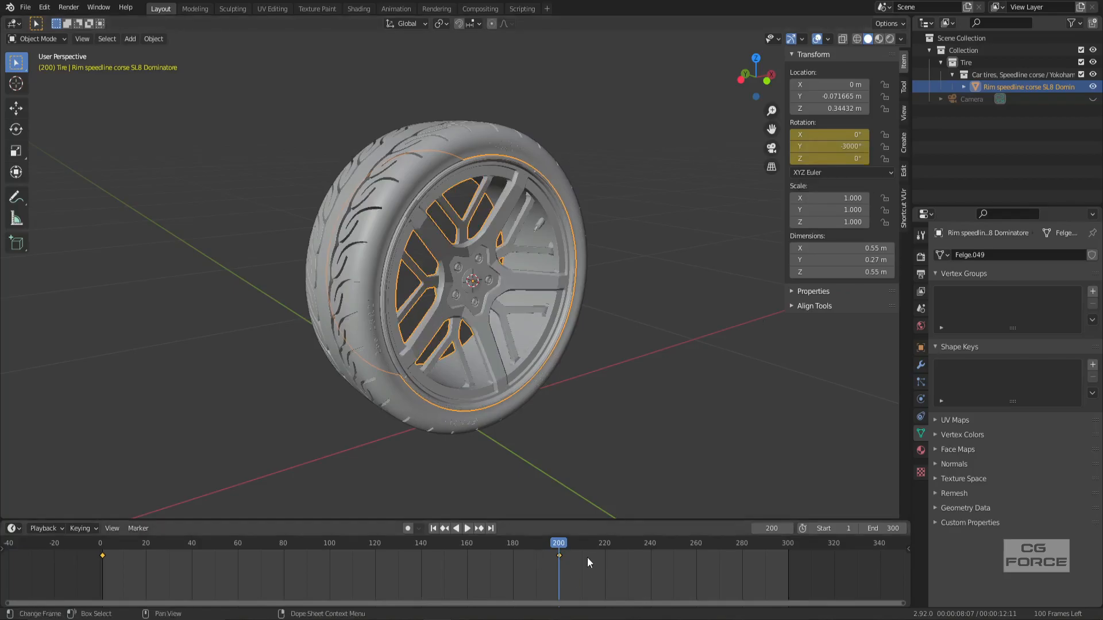
Play the timeline to preview the wheel spinning.
click(467, 529)
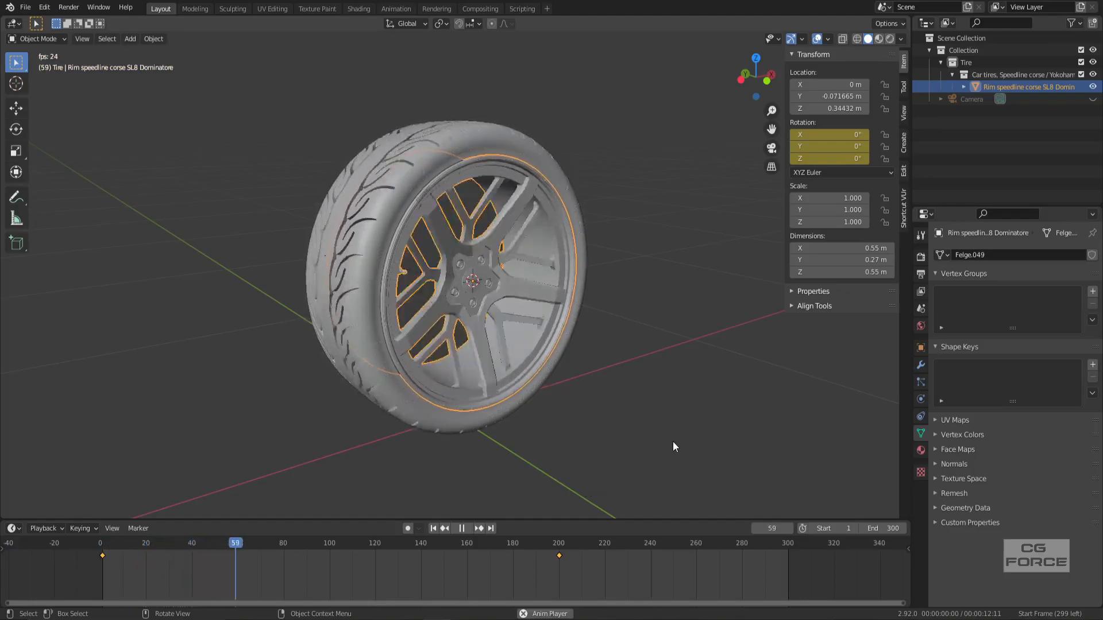
click(461, 528)
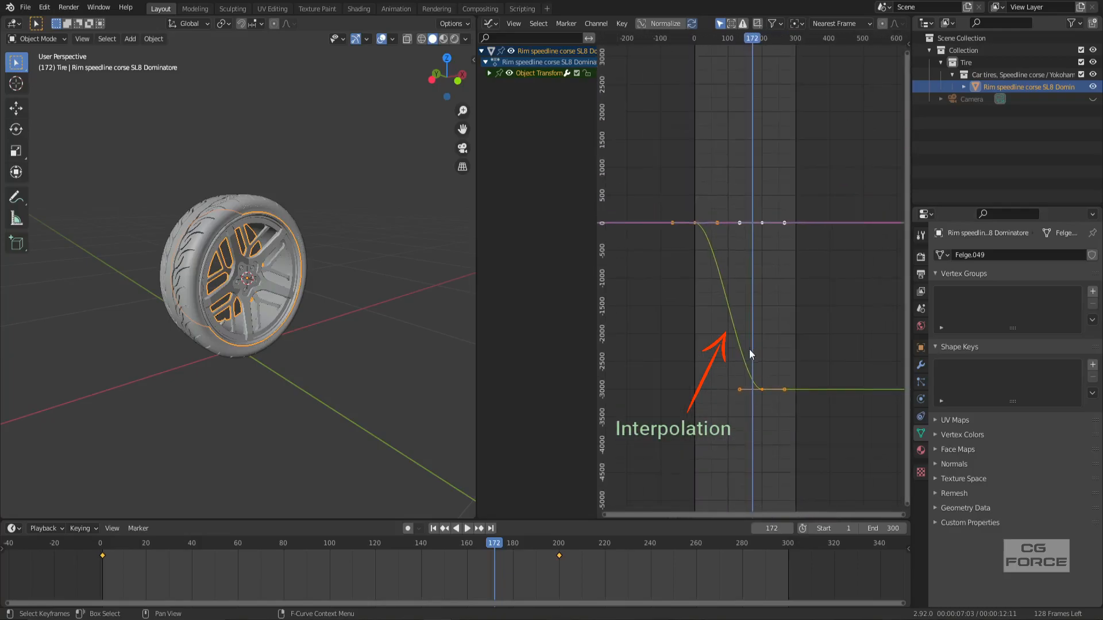
mouse_move(769, 270)
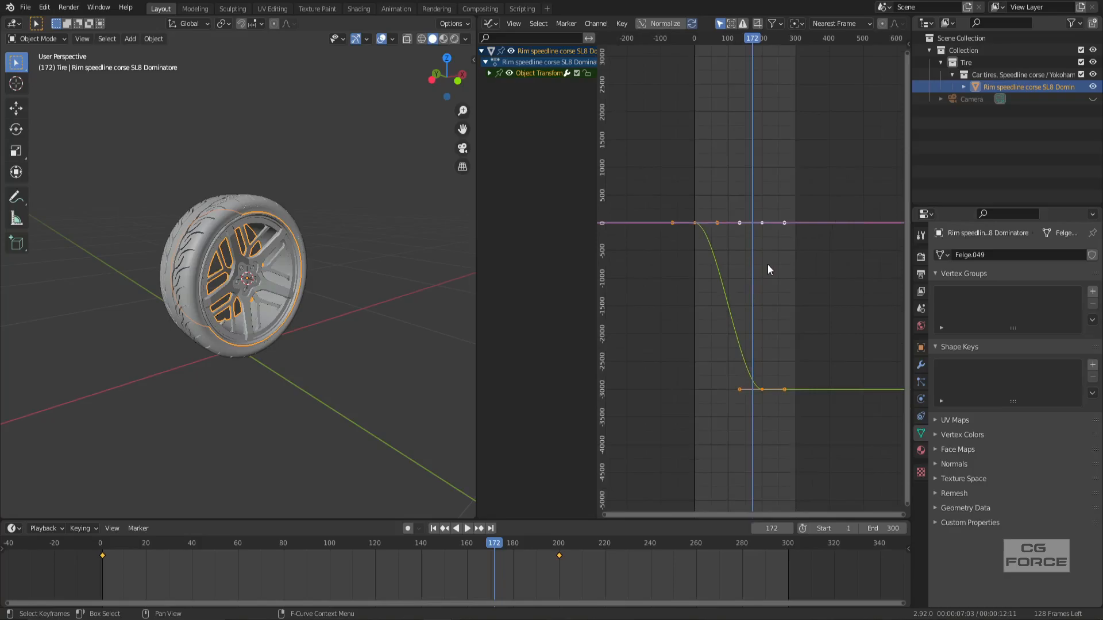
mouse_move(800, 250)
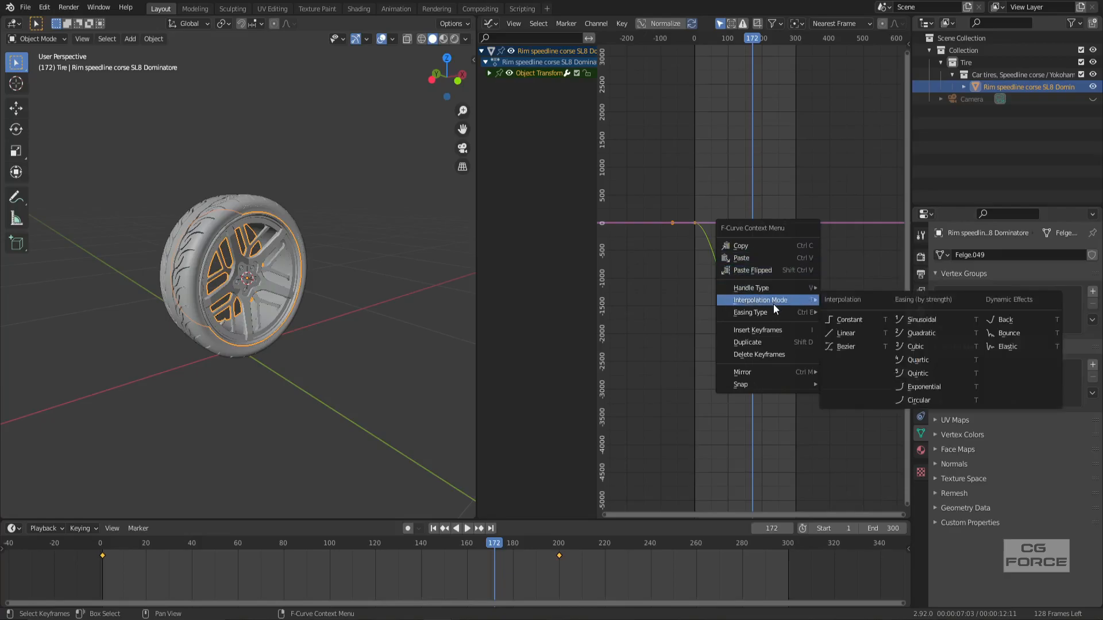
mouse_move(829, 317)
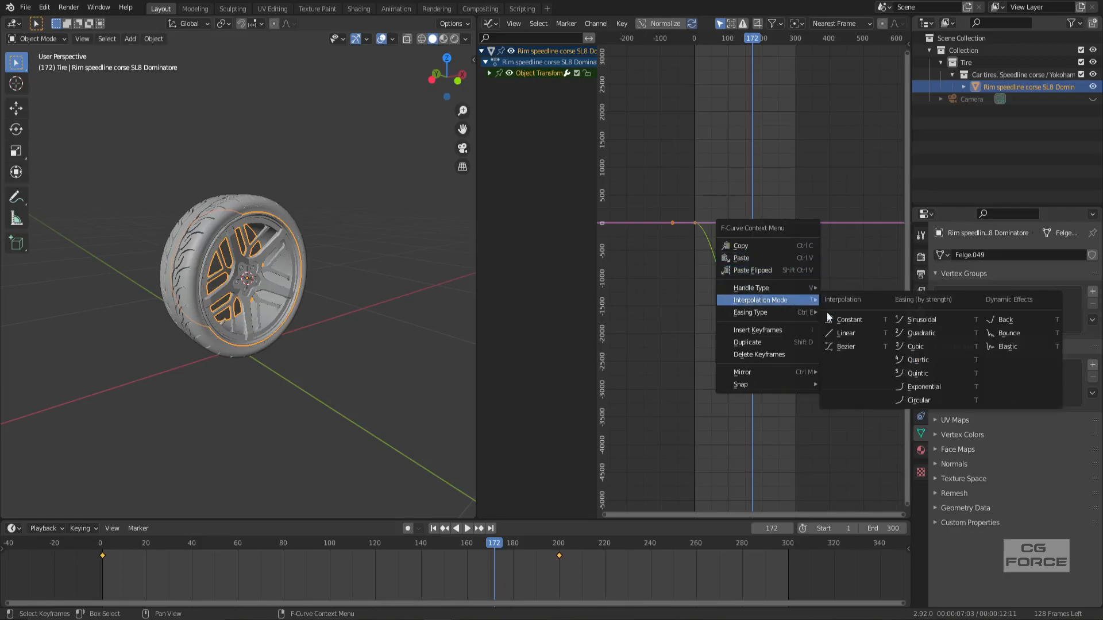
mouse_move(846, 333)
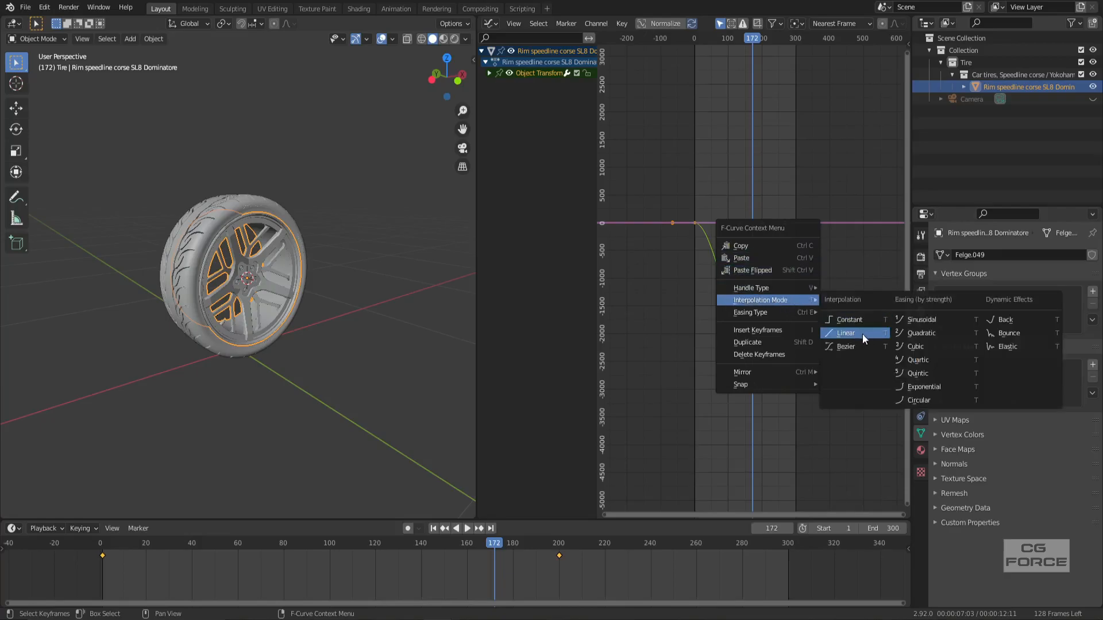
Set the rotation curve's interpolation mode to Linear.
click(847, 332)
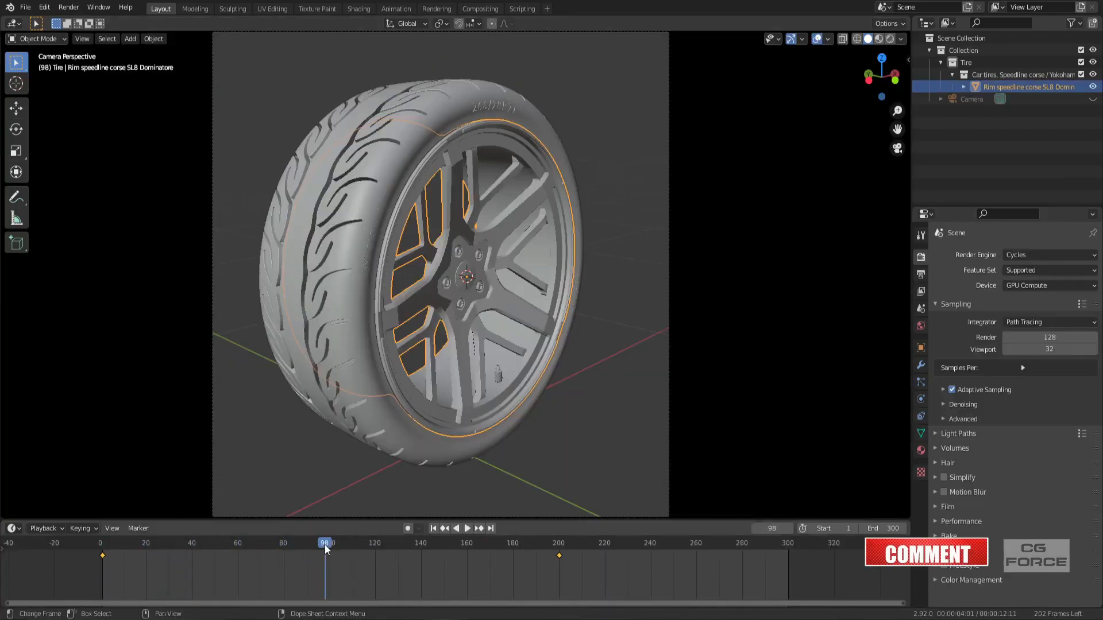
Jump to frame 99 and enable Motion Blur in Cycles Render Properties.
click(467, 529)
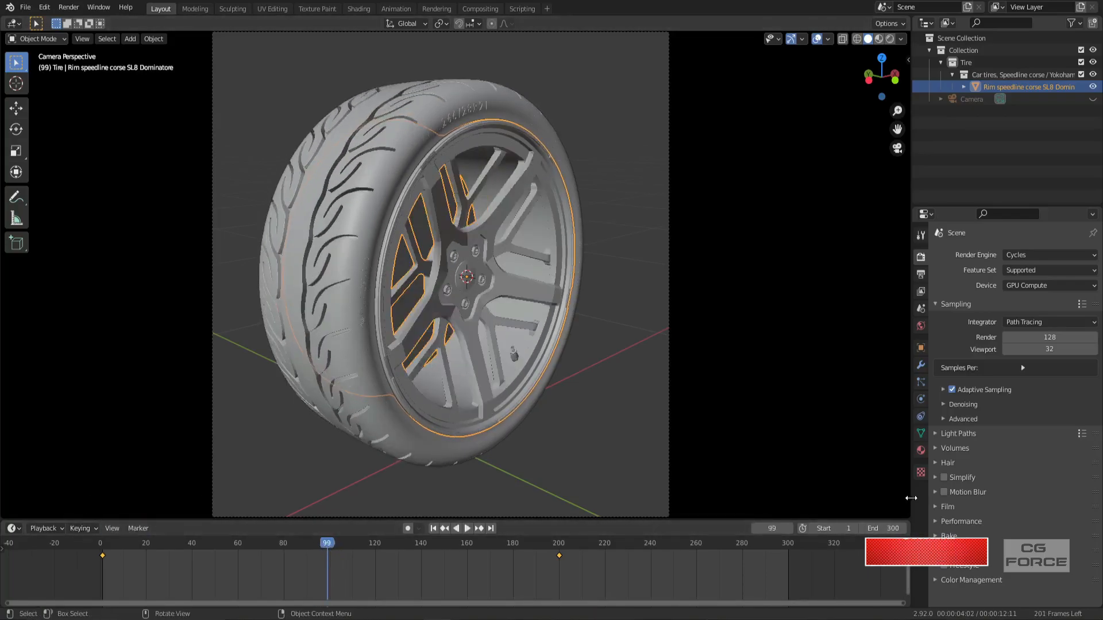
click(943, 492)
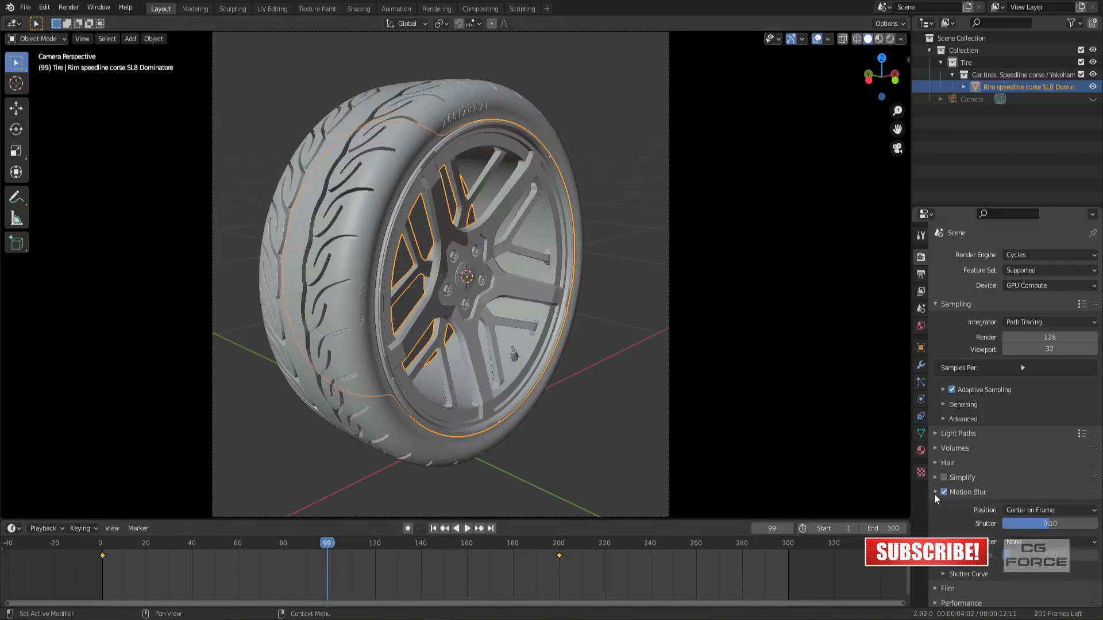
scroll(down, 3)
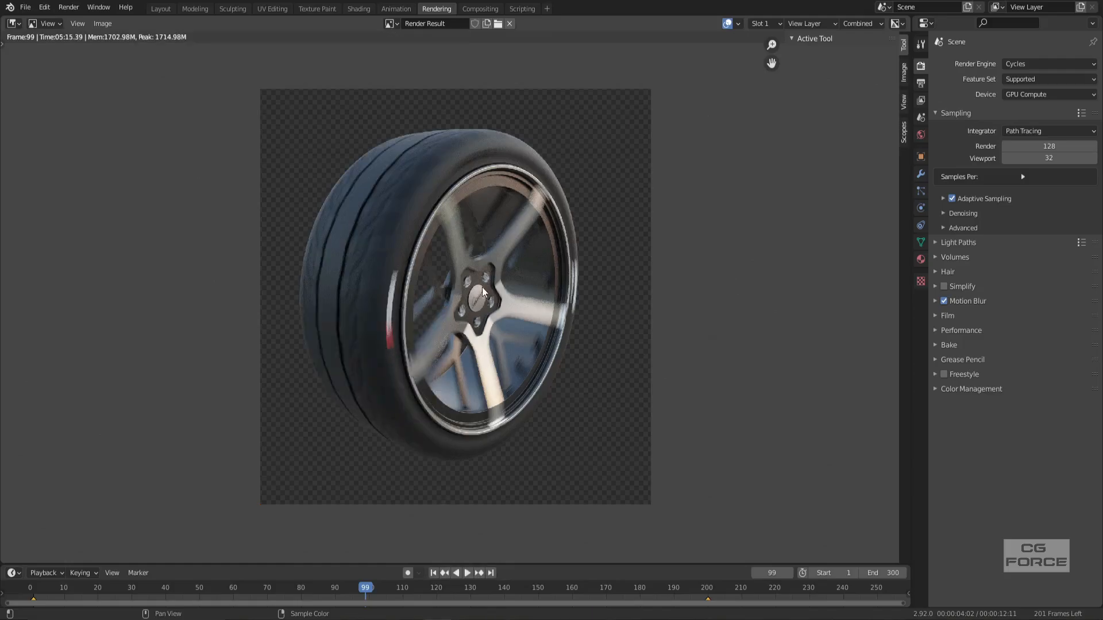
Expand the Motion Blur options, keep Rolling Shutter at None, and show the Shutter Curve.
click(1048, 350)
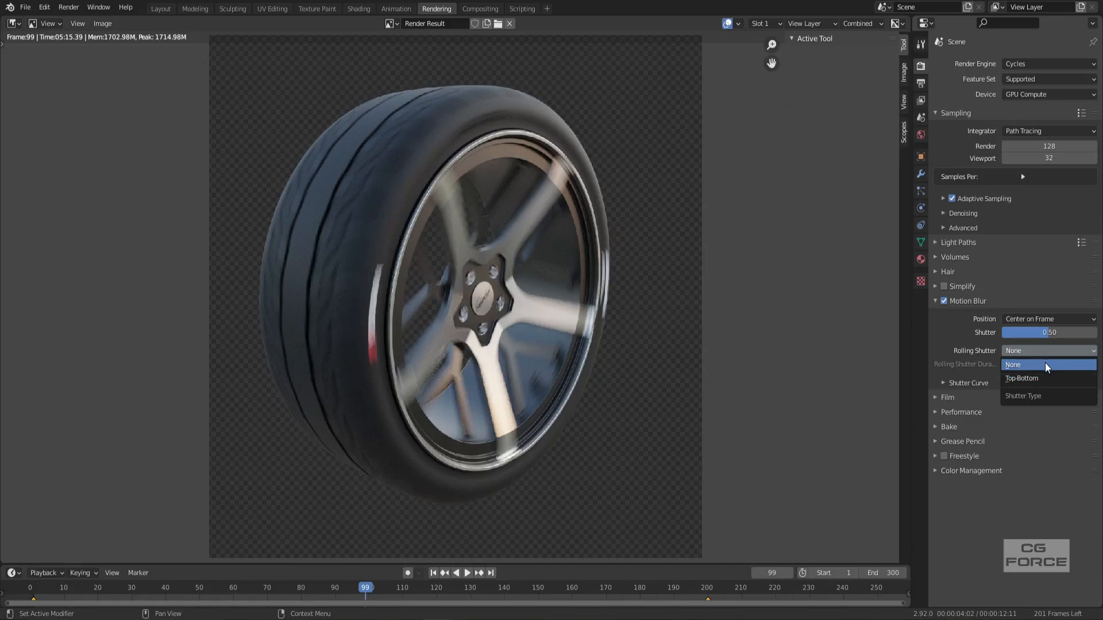
click(1012, 364)
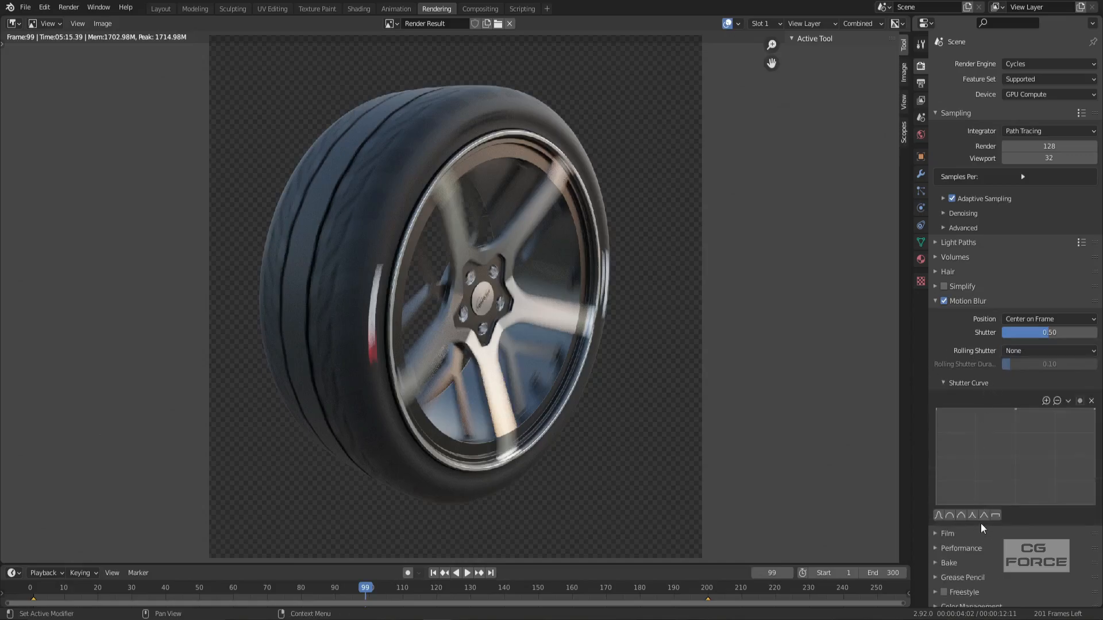
click(974, 516)
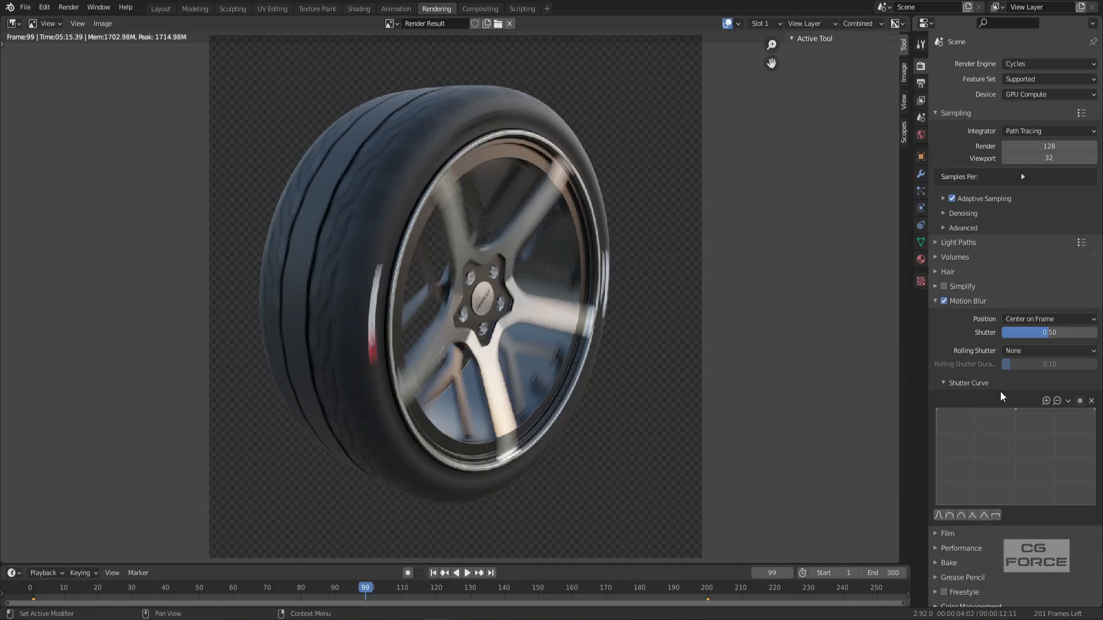
mouse_move(1041, 487)
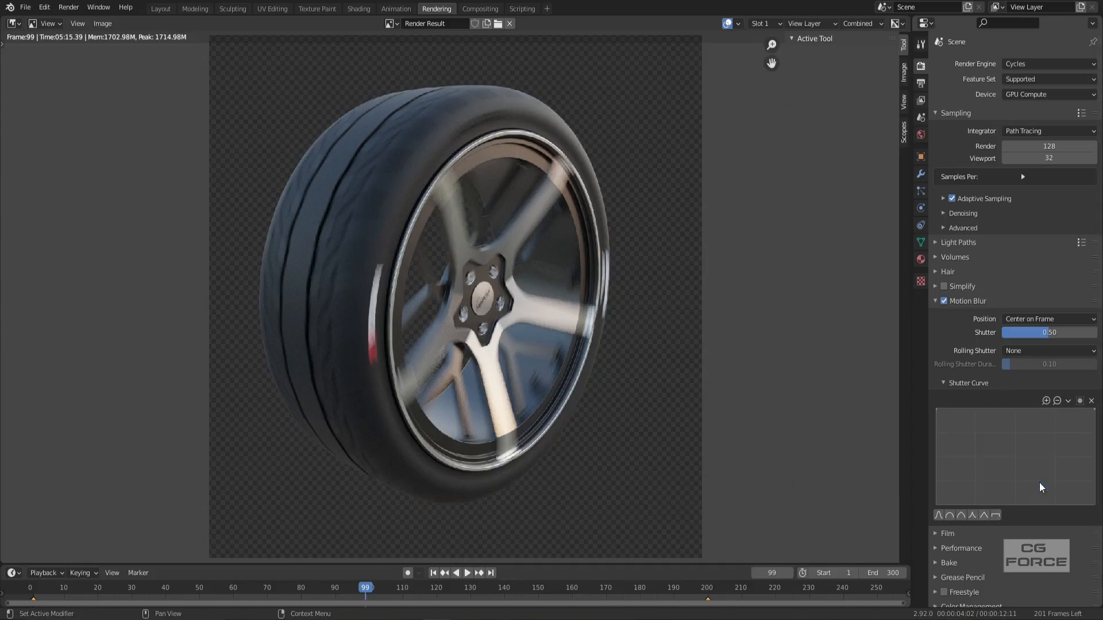
Hide the Shutter Curve and drag Shutter to 0.34, then back to 0.50.
click(944, 382)
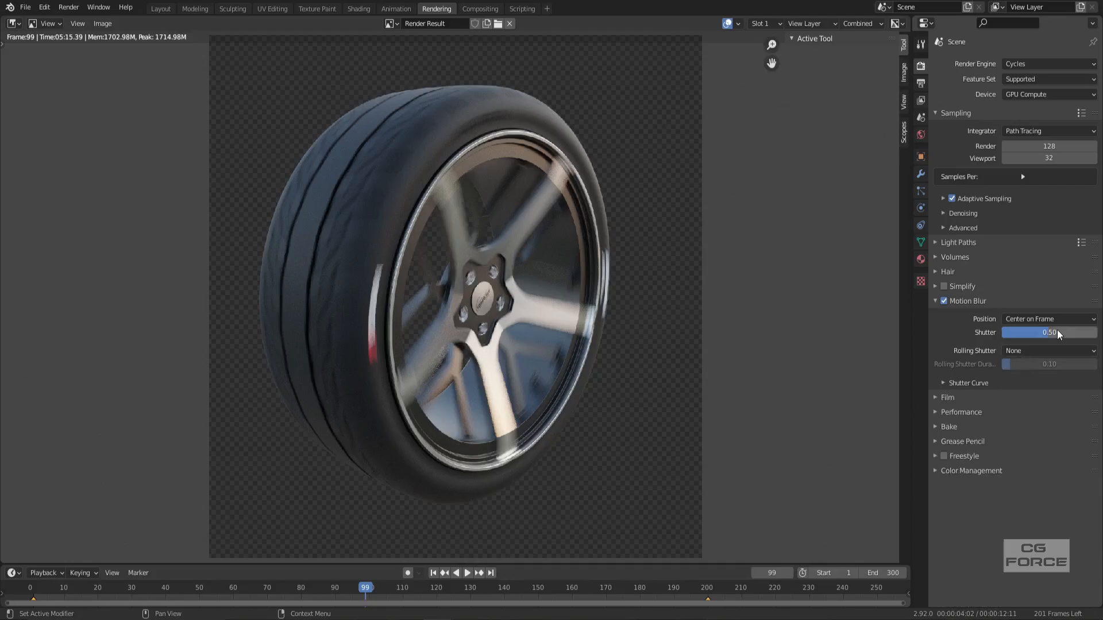
drag(1048, 332, 1018, 332)
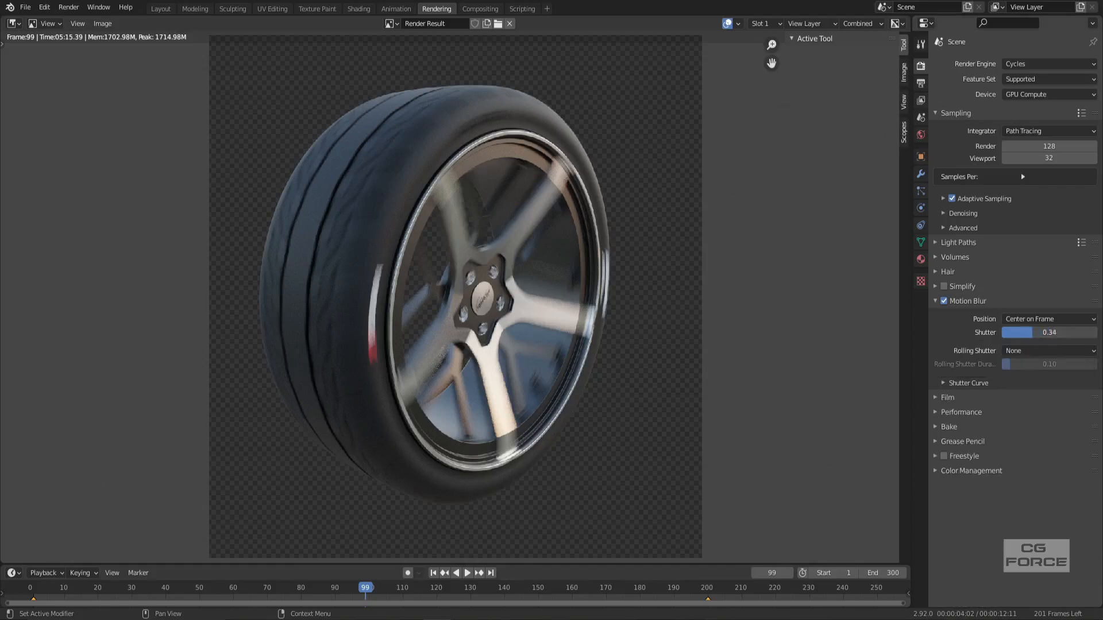
drag(1016, 332, 1034, 332)
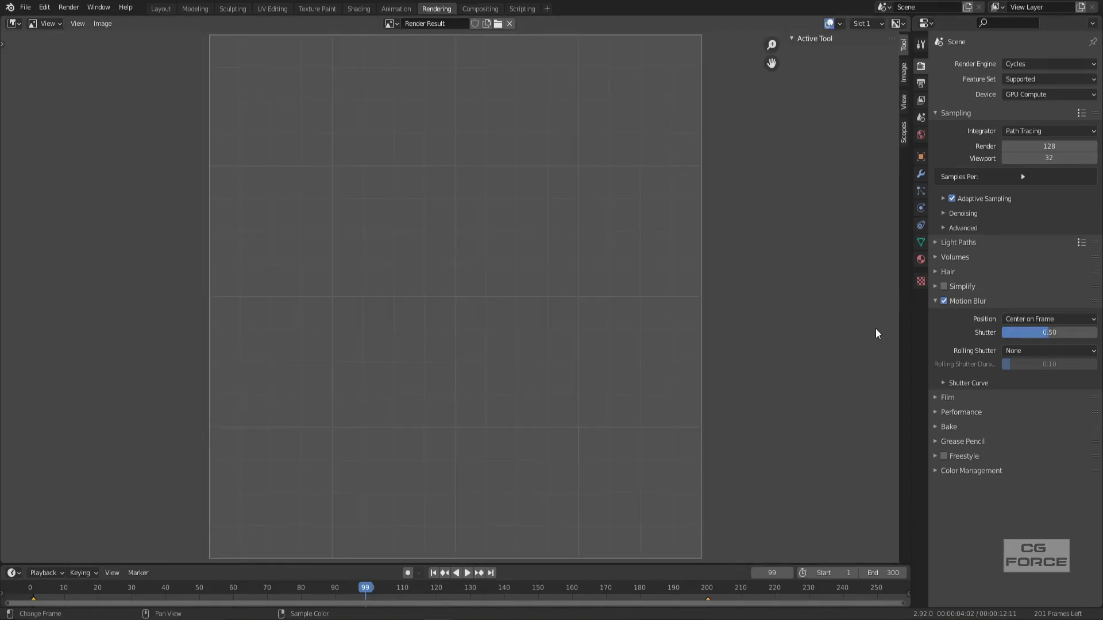
Change the render engine to Eevee and tick Motion Blur.
click(1048, 63)
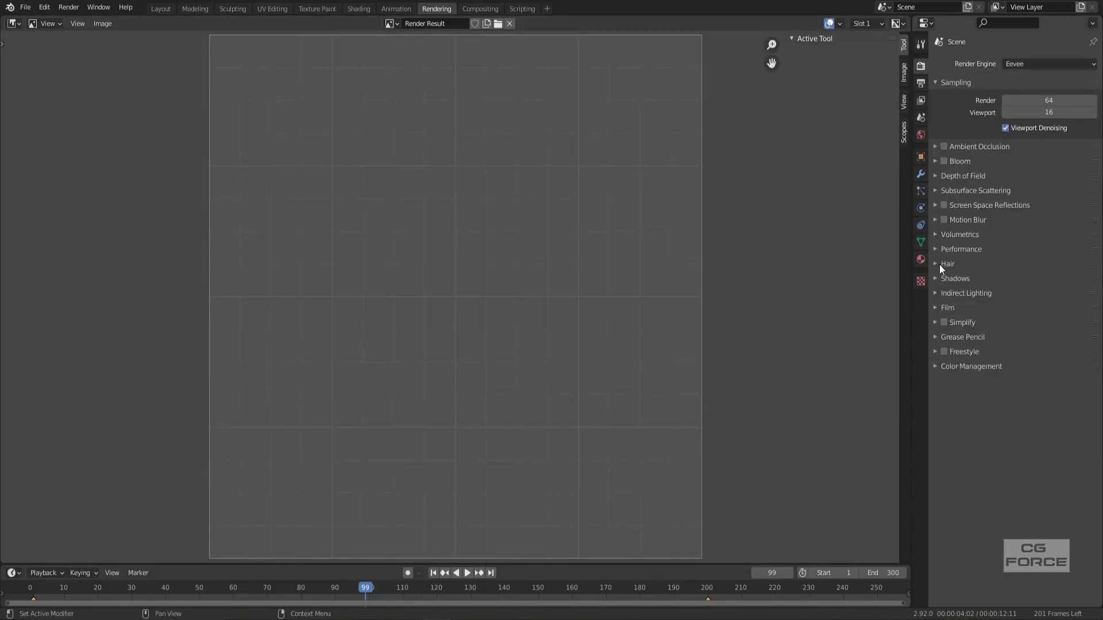
click(944, 219)
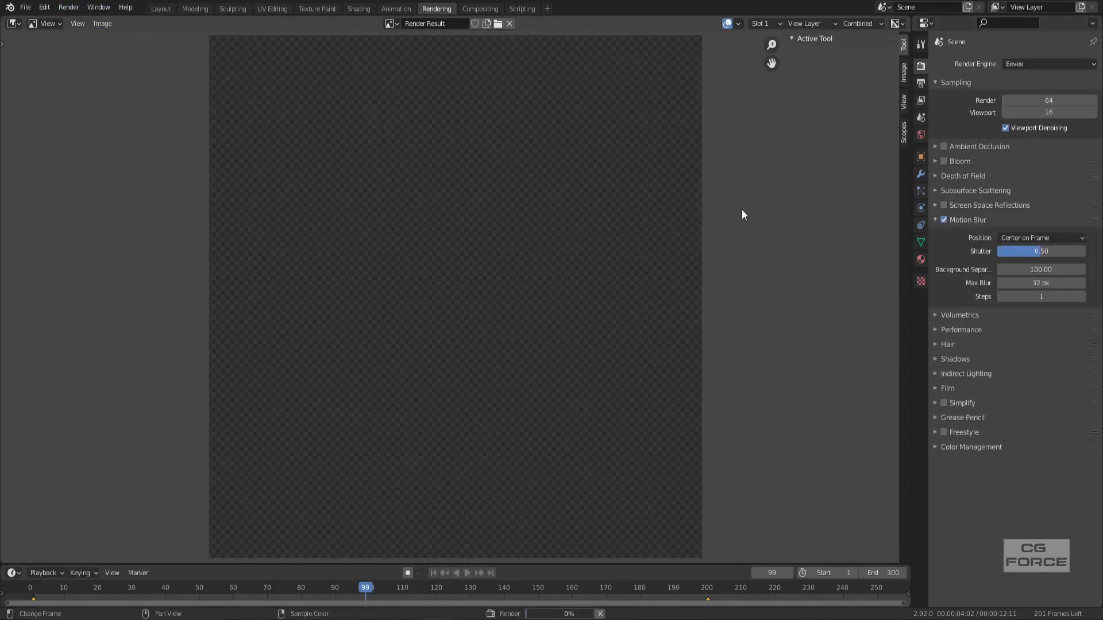